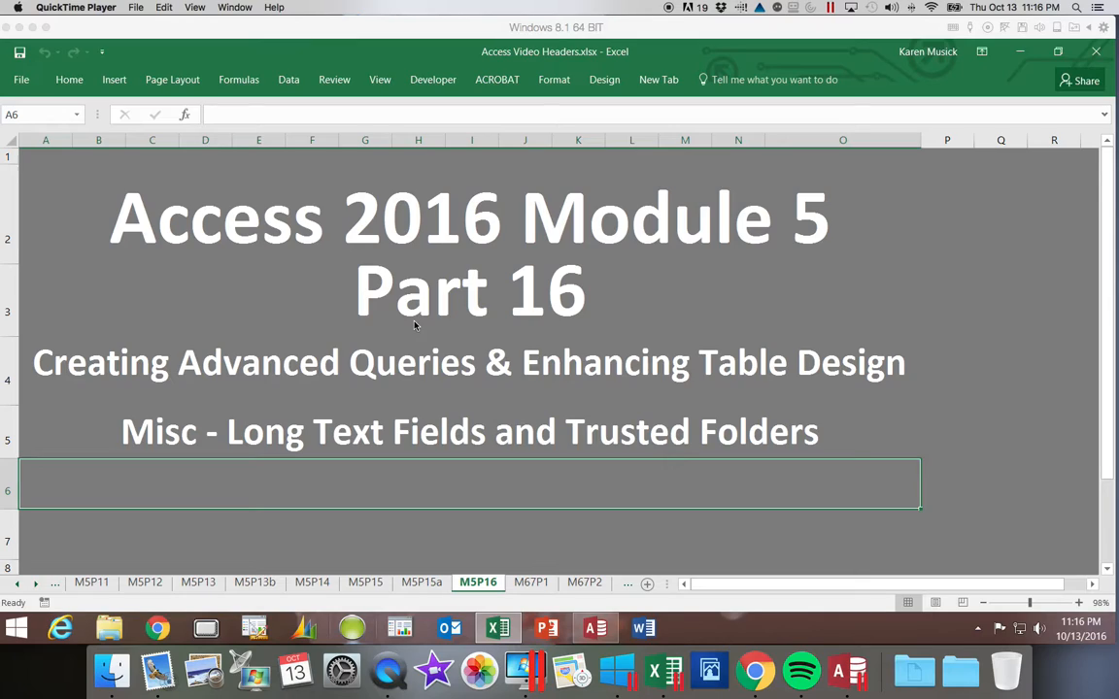
pyautogui.moveTo(437, 349)
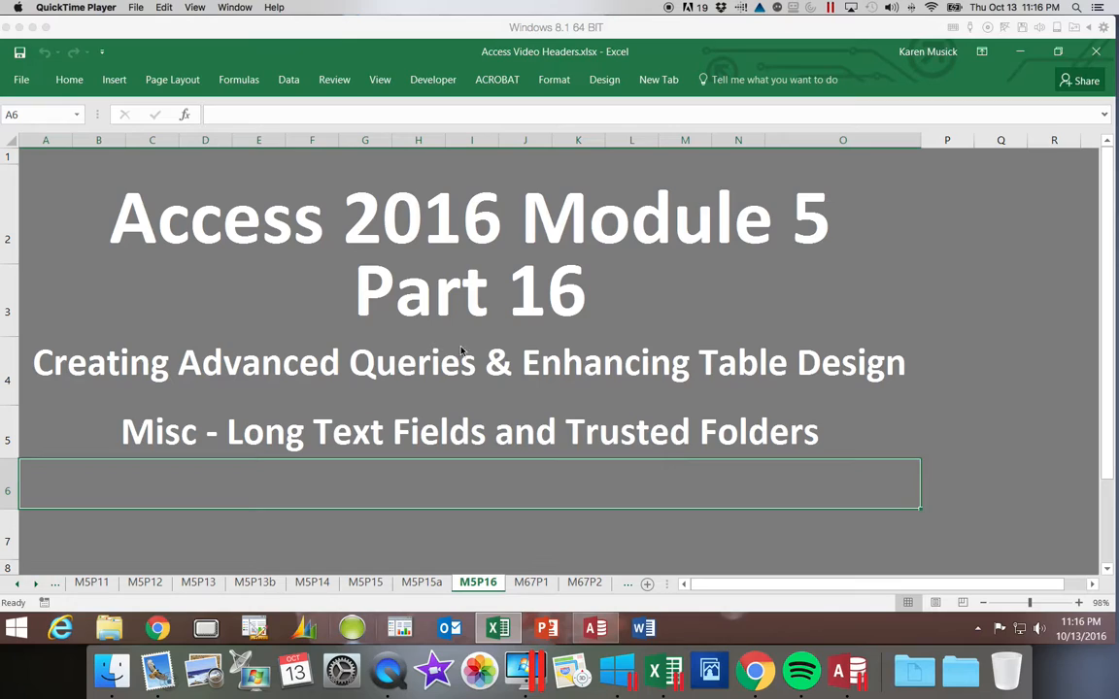
pyautogui.moveTo(986, 402)
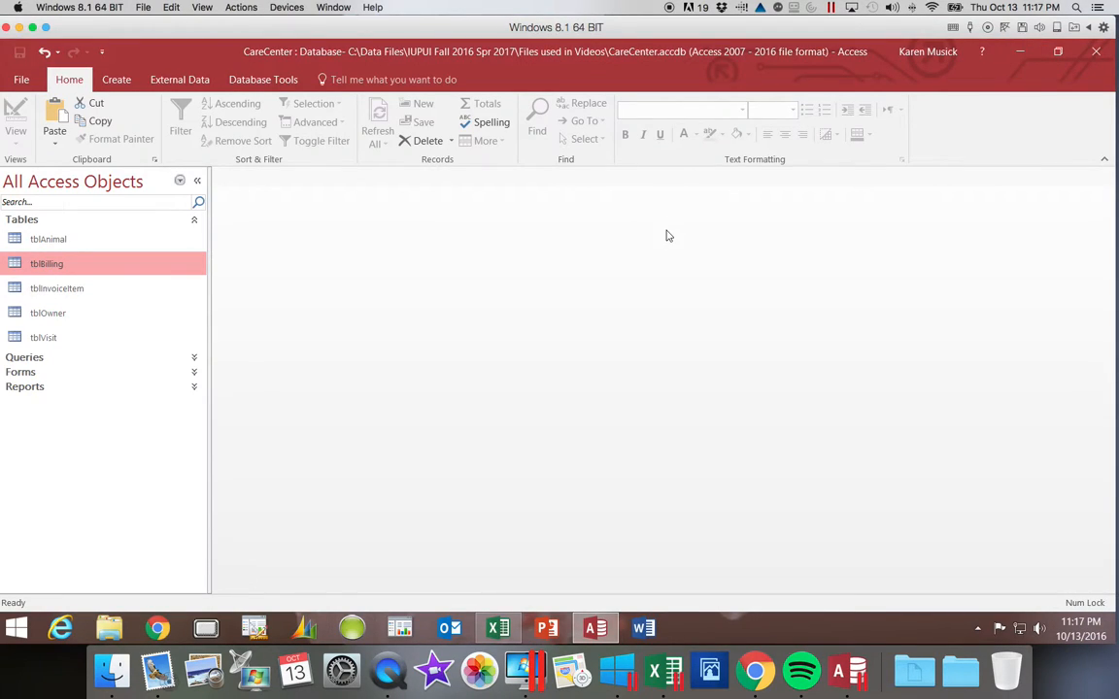
pyautogui.moveTo(640, 250)
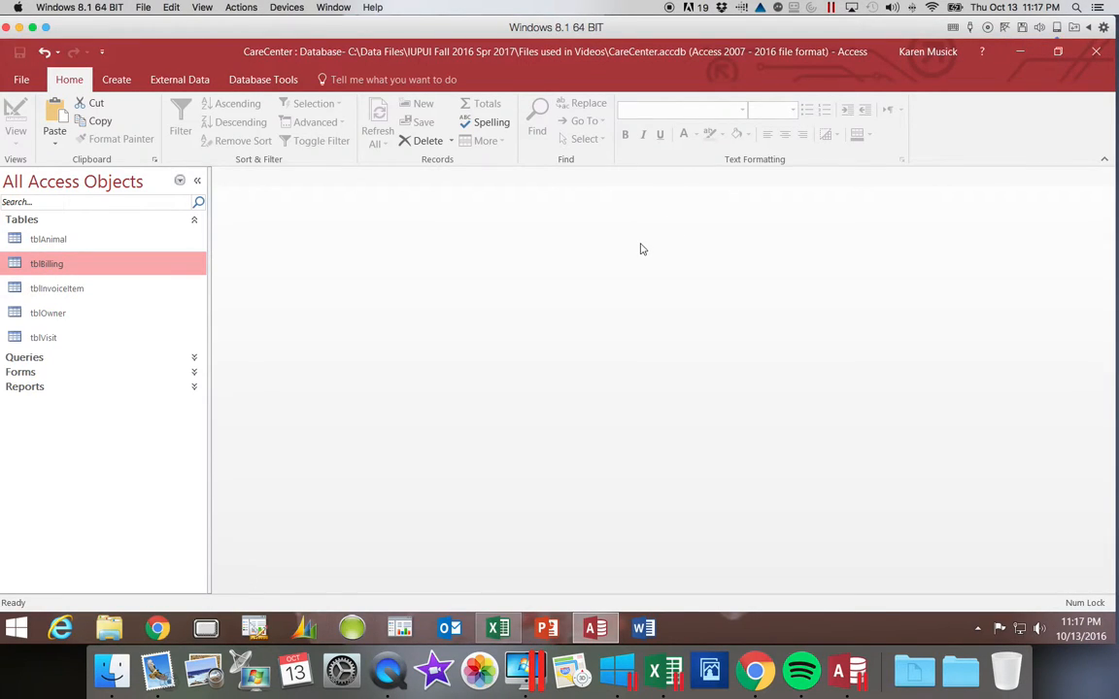
pyautogui.moveTo(506, 246)
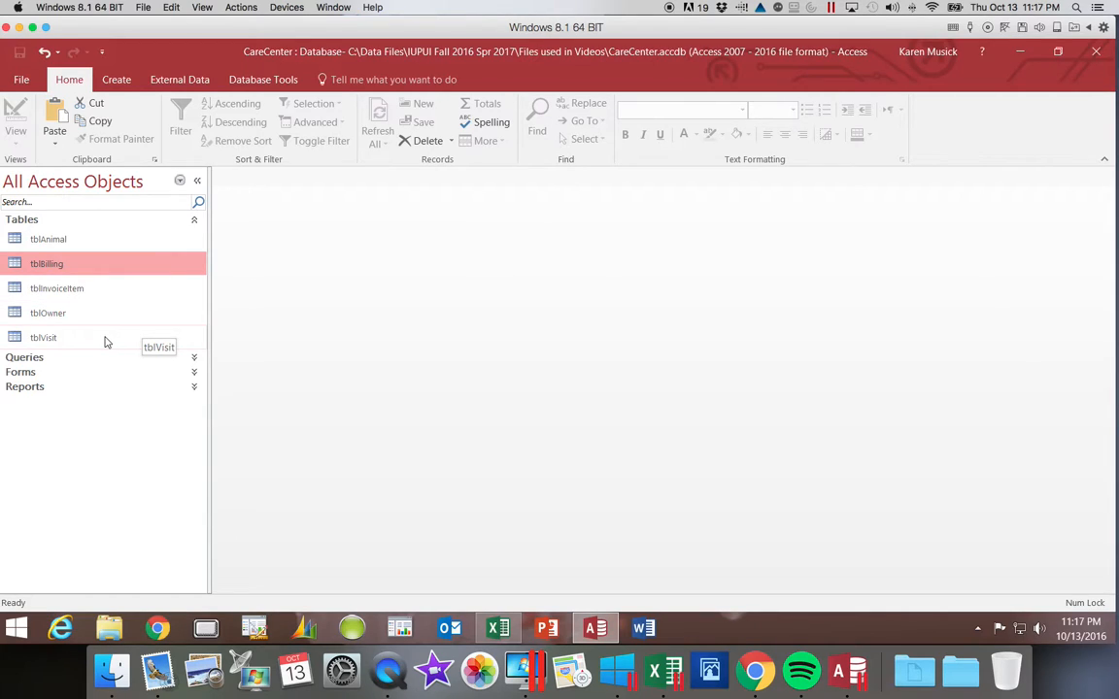
# Open tblVisit in Datasheet view and scroll through its 74 visit records
pyautogui.click(43, 337)
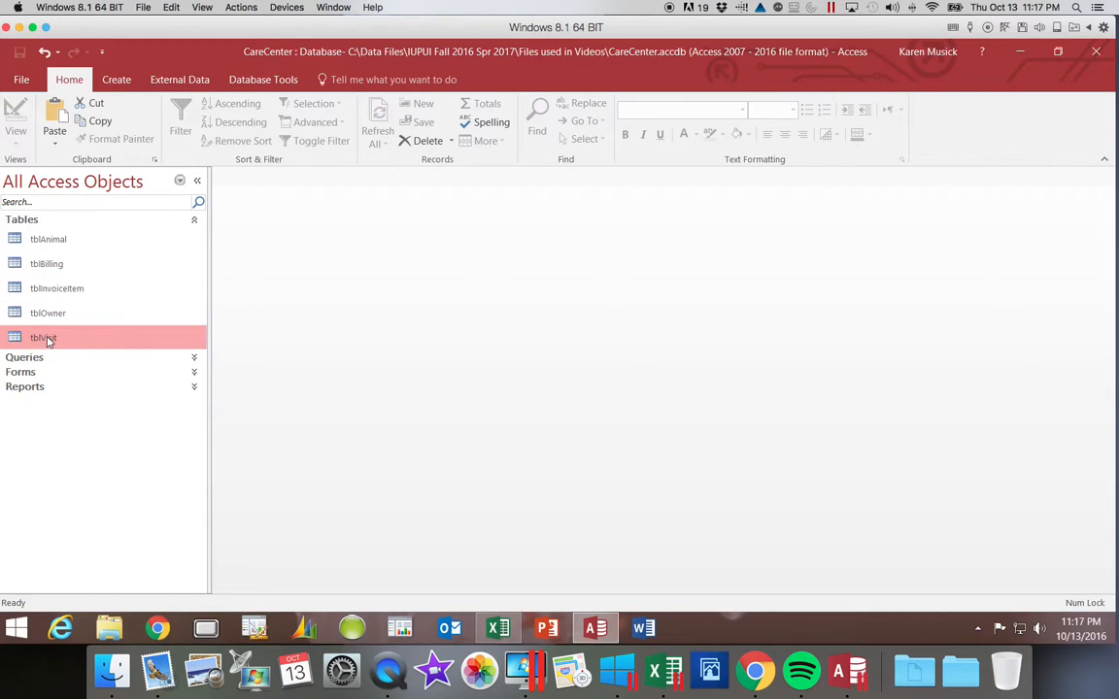
pyautogui.doubleClick(43, 337)
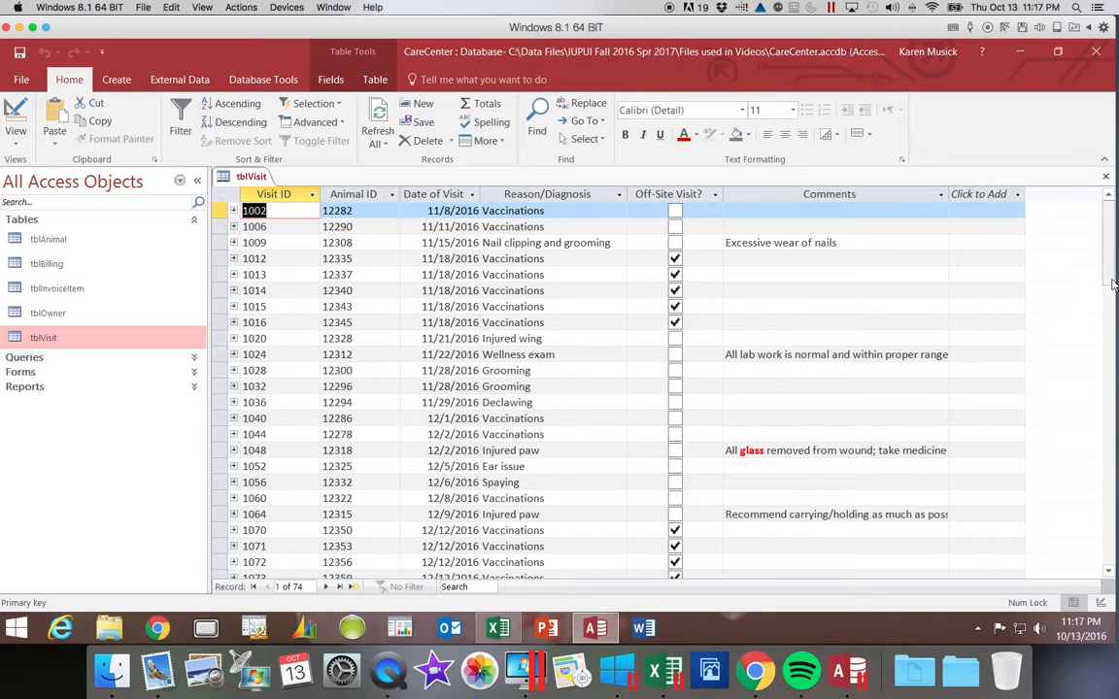
pyautogui.scroll(-3)
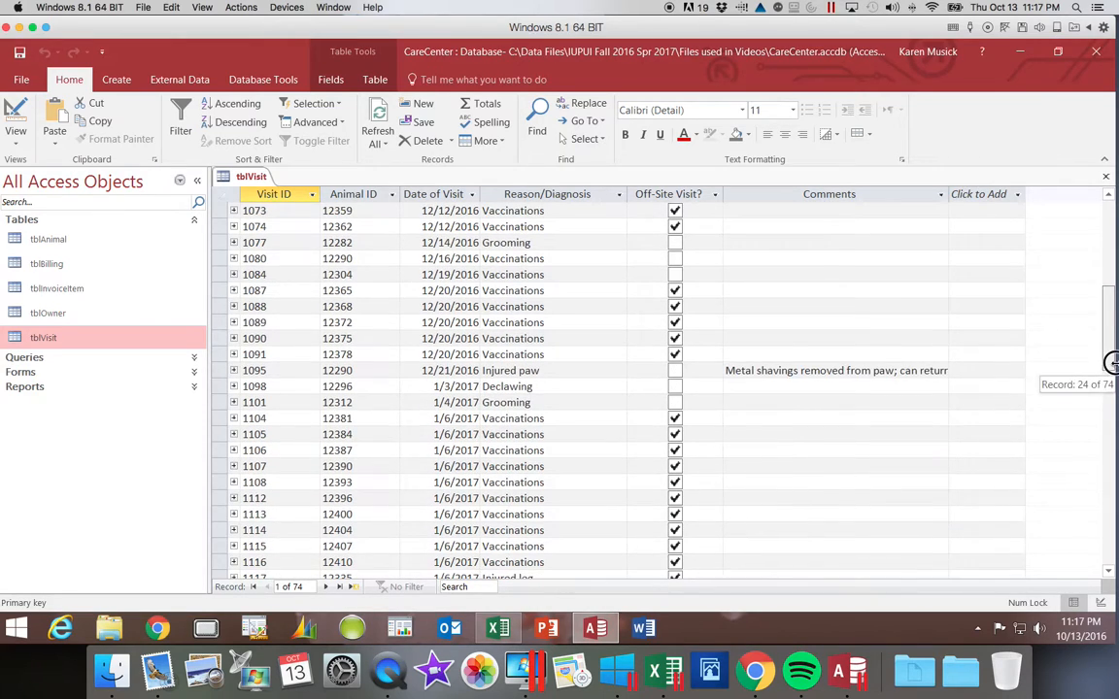
pyautogui.scroll(-3)
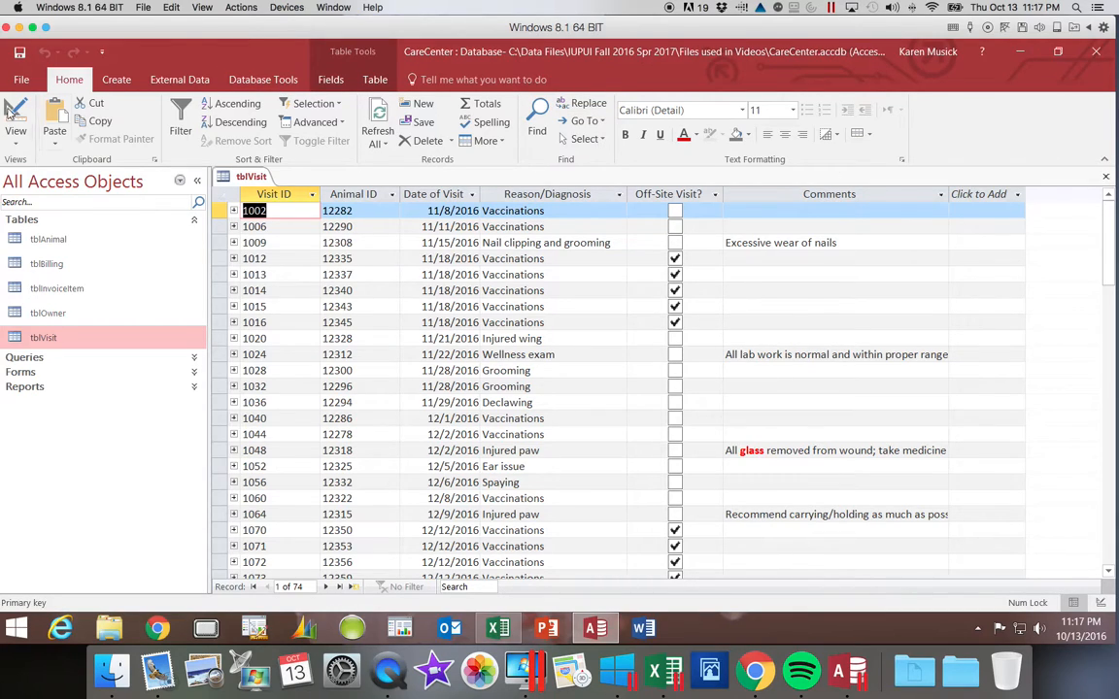
# Switch tblVisit to Design view to see Comments as Rich Text Long Text
pyautogui.click(16, 116)
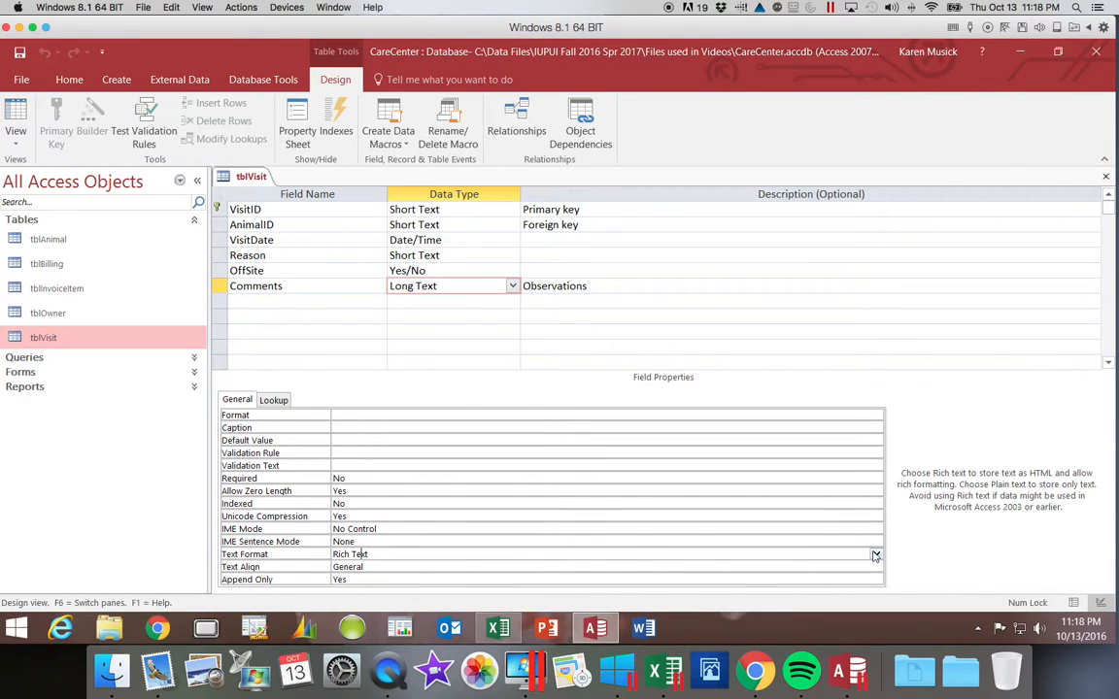
pyautogui.click(875, 553)
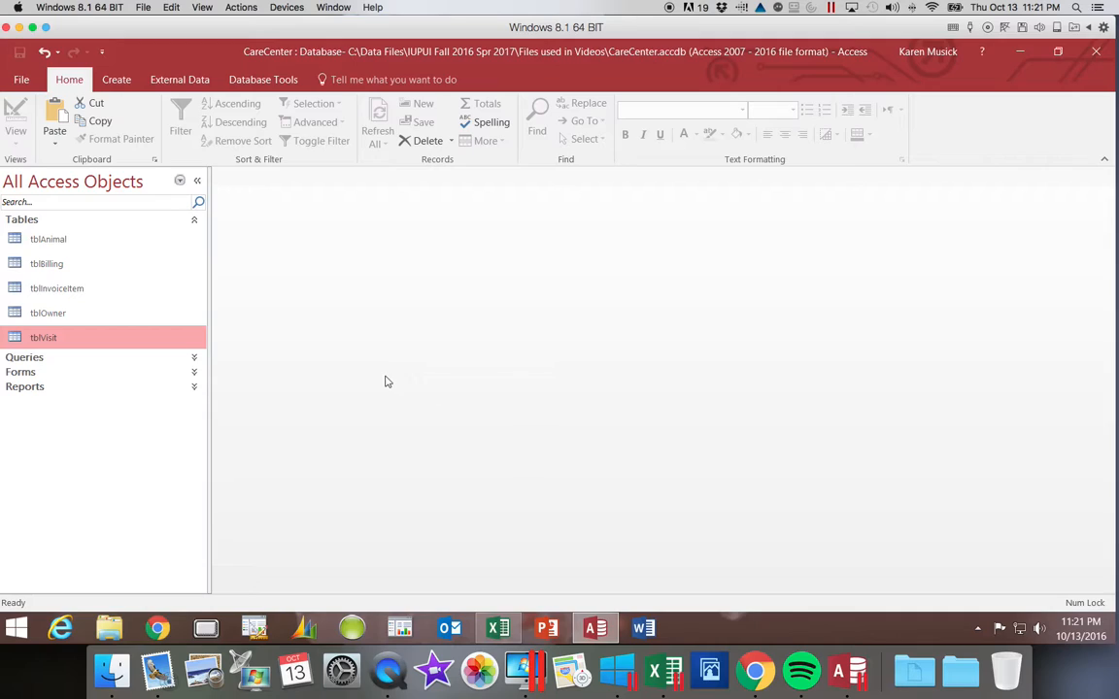
pyautogui.moveTo(56, 289)
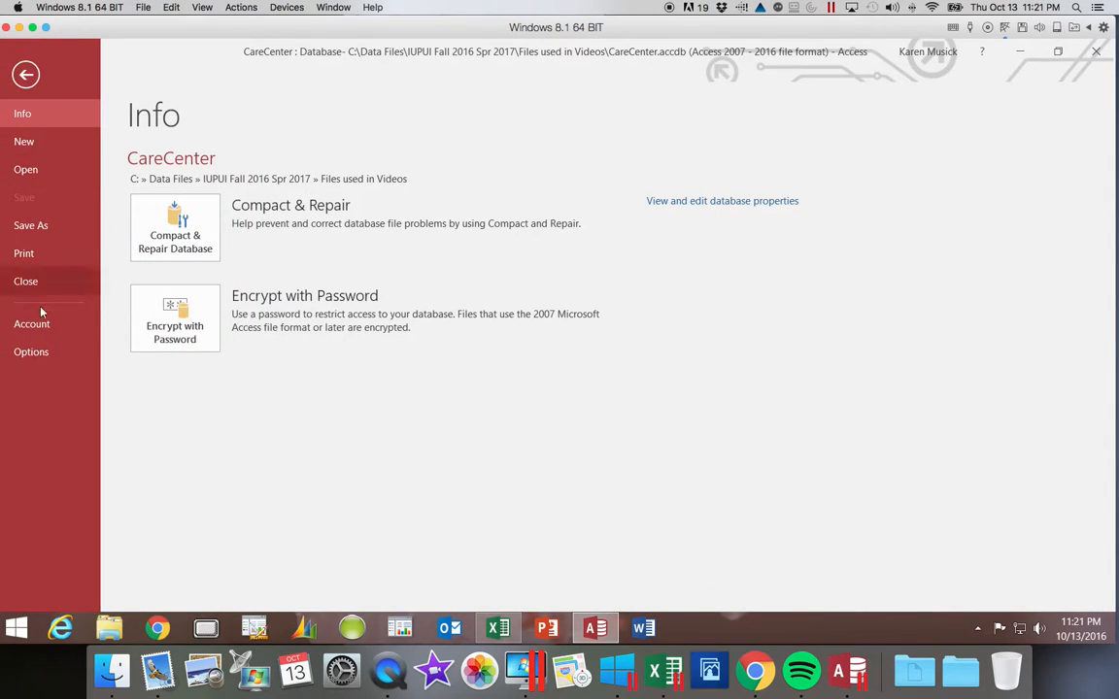
# Open Trust Center Settings from Access Options, landing on Message Bar settings
pyautogui.click(31, 352)
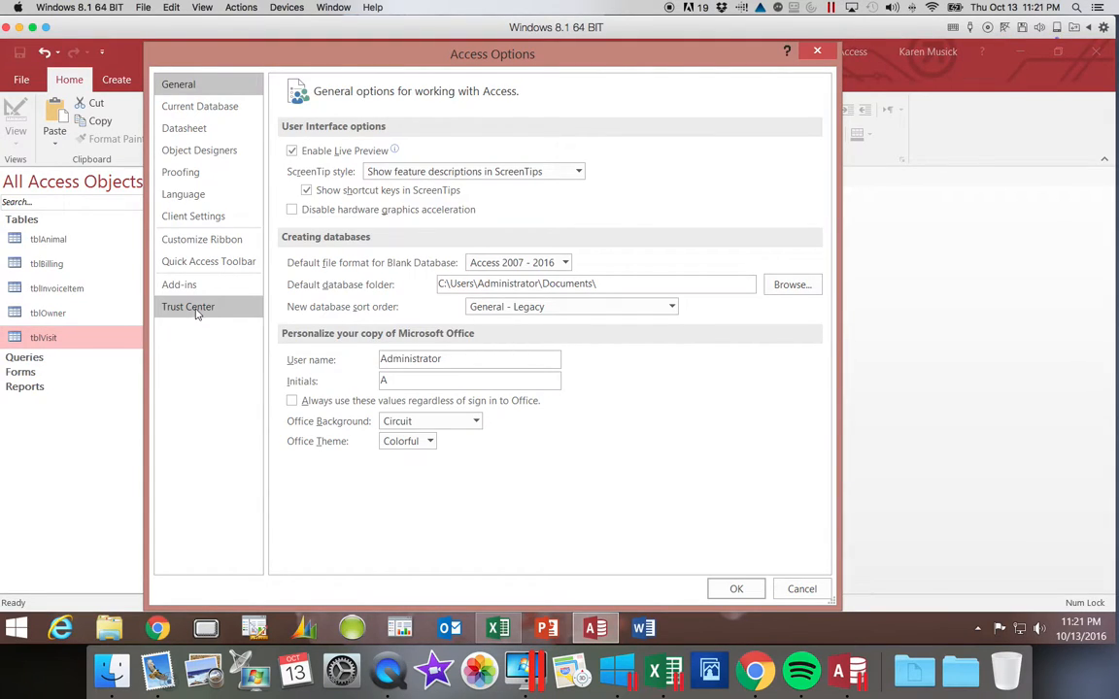
pyautogui.click(187, 306)
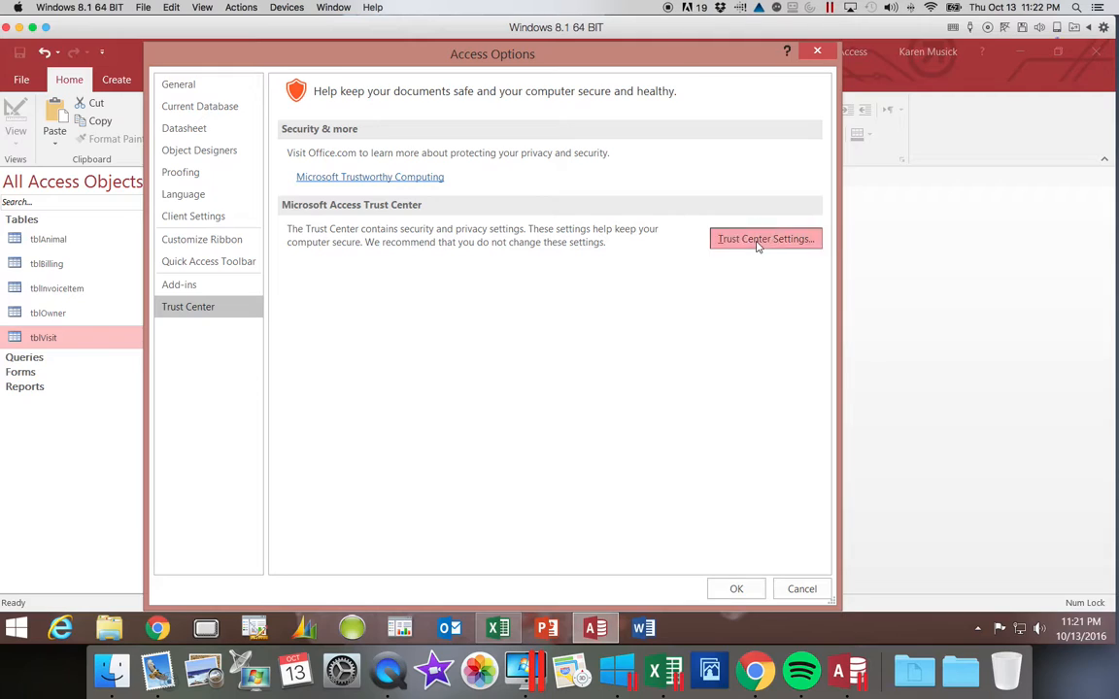
pyautogui.click(765, 238)
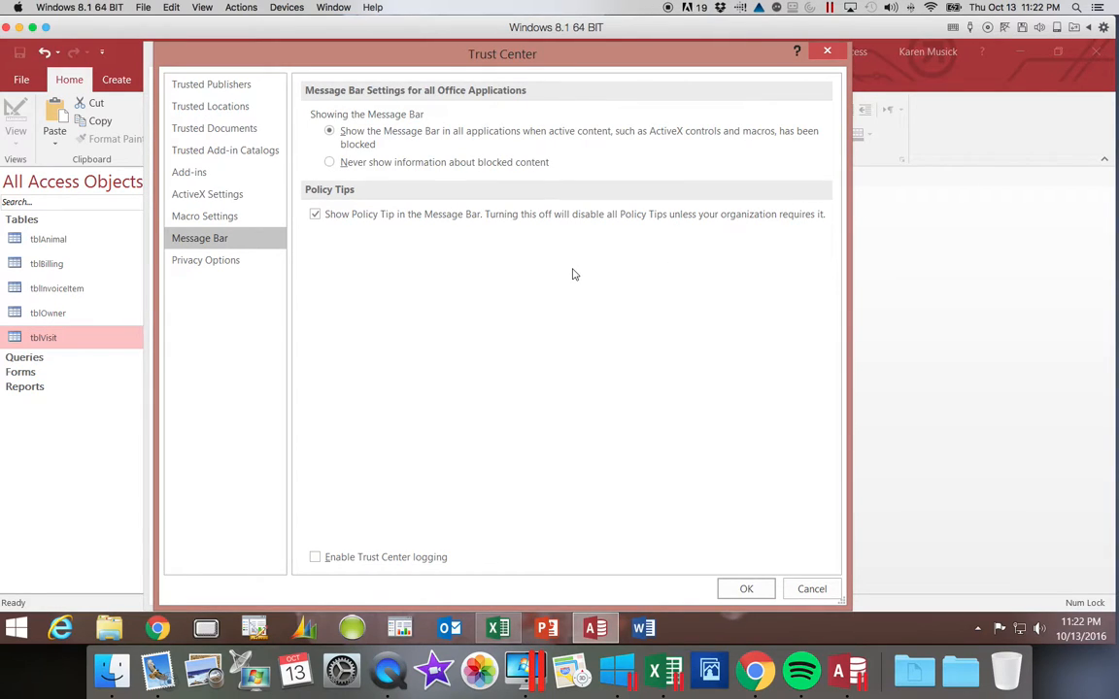
pyautogui.moveTo(570, 273)
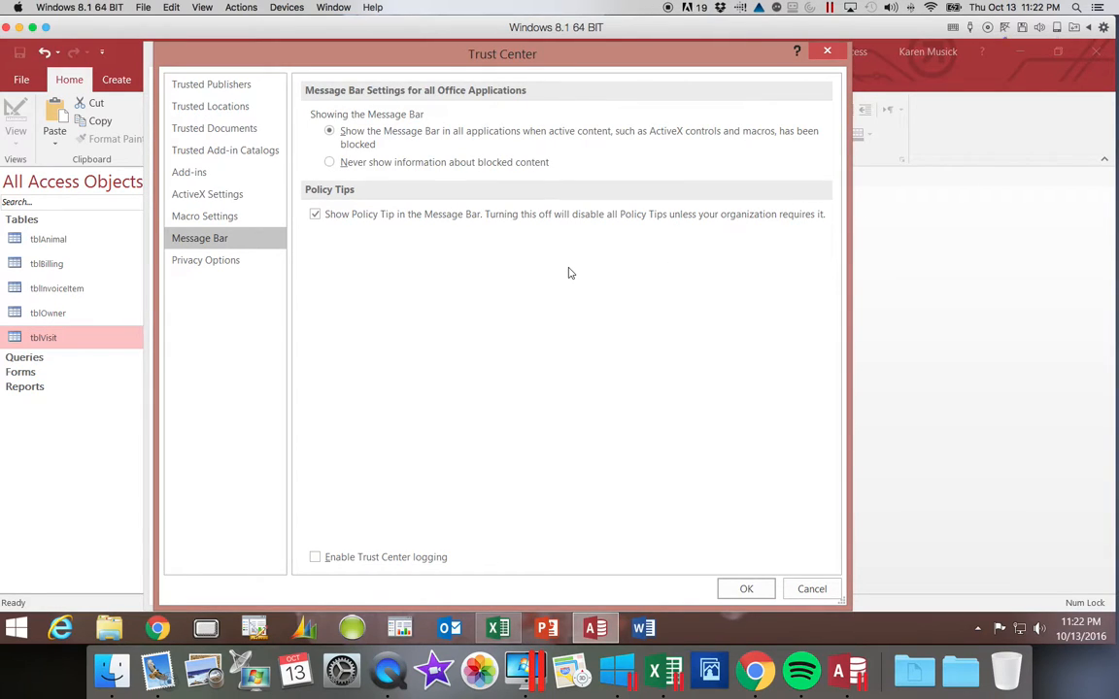
pyautogui.moveTo(516, 256)
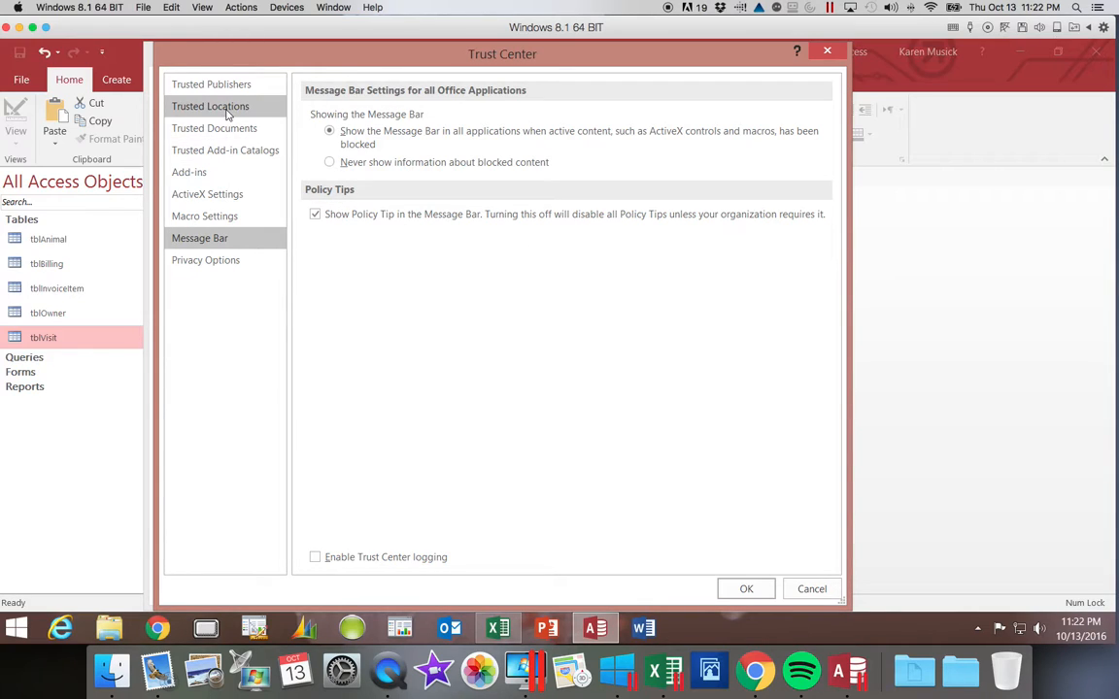
# Start adding a new trusted location and browse into the Data Files folder
pyautogui.click(210, 106)
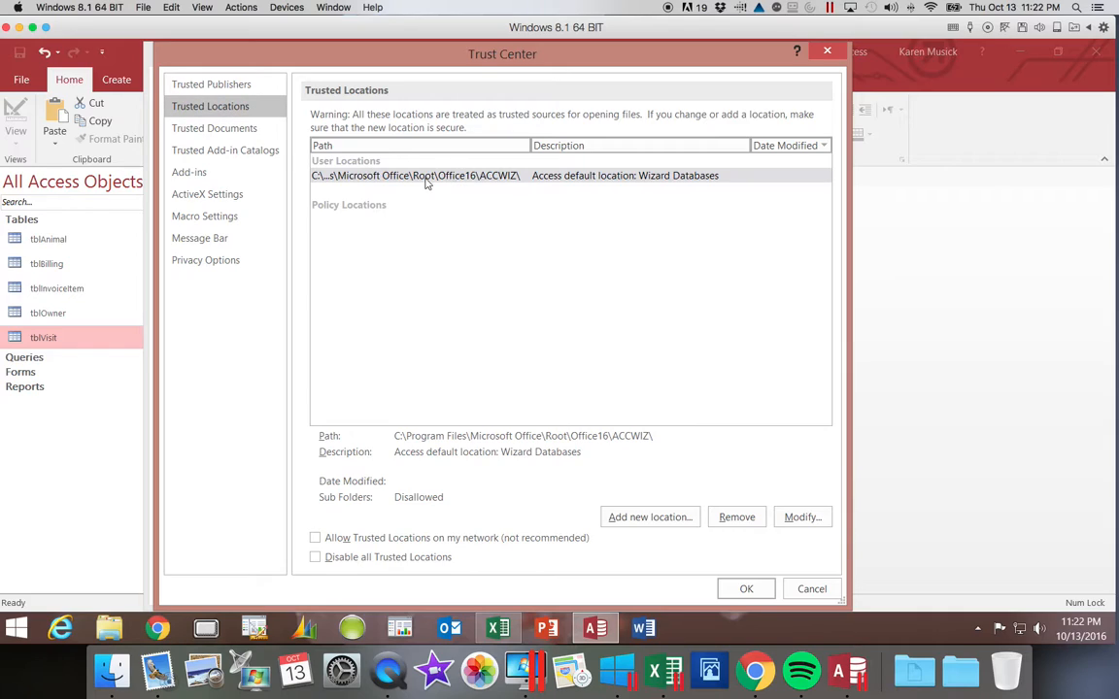
pyautogui.moveTo(480, 186)
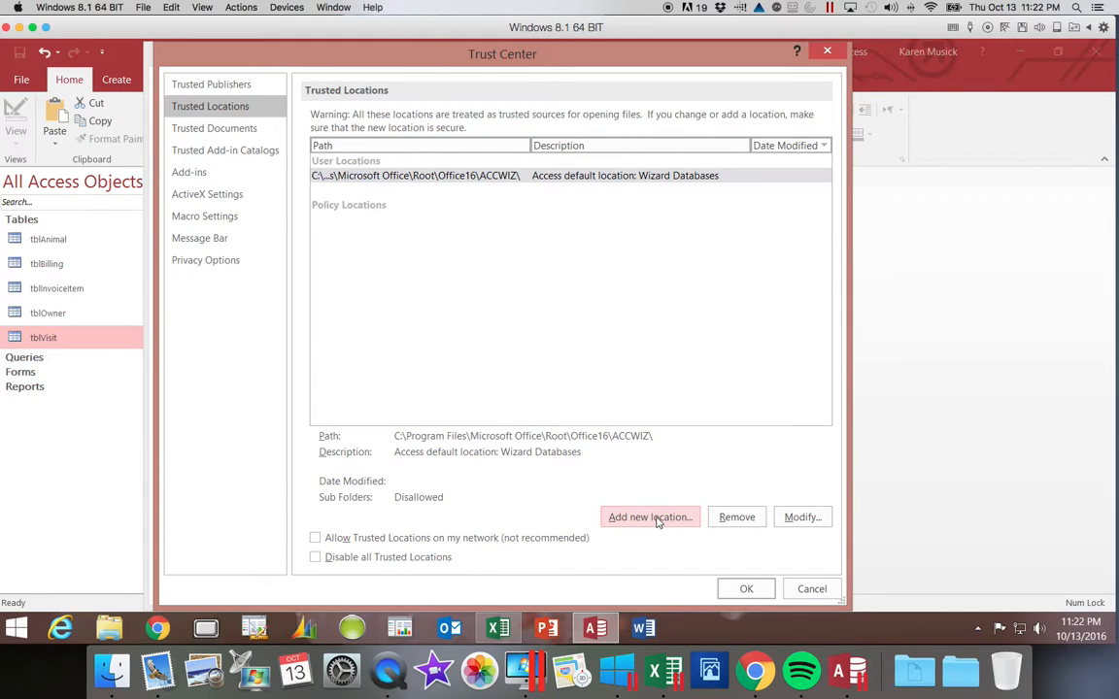
pyautogui.click(650, 517)
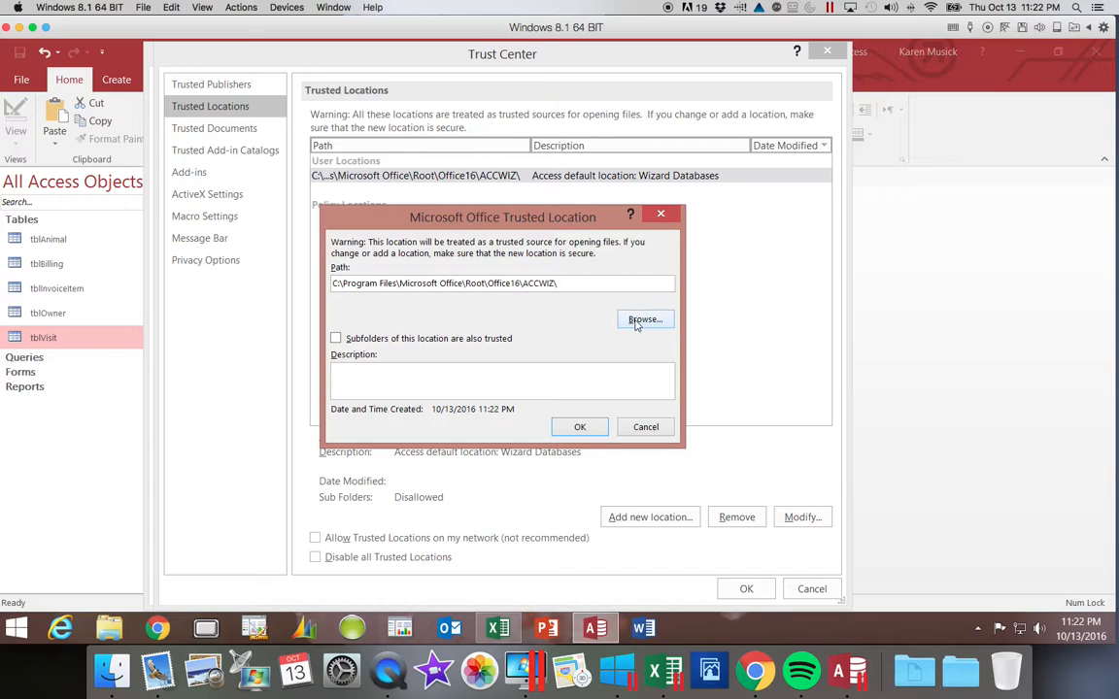
pyautogui.click(645, 319)
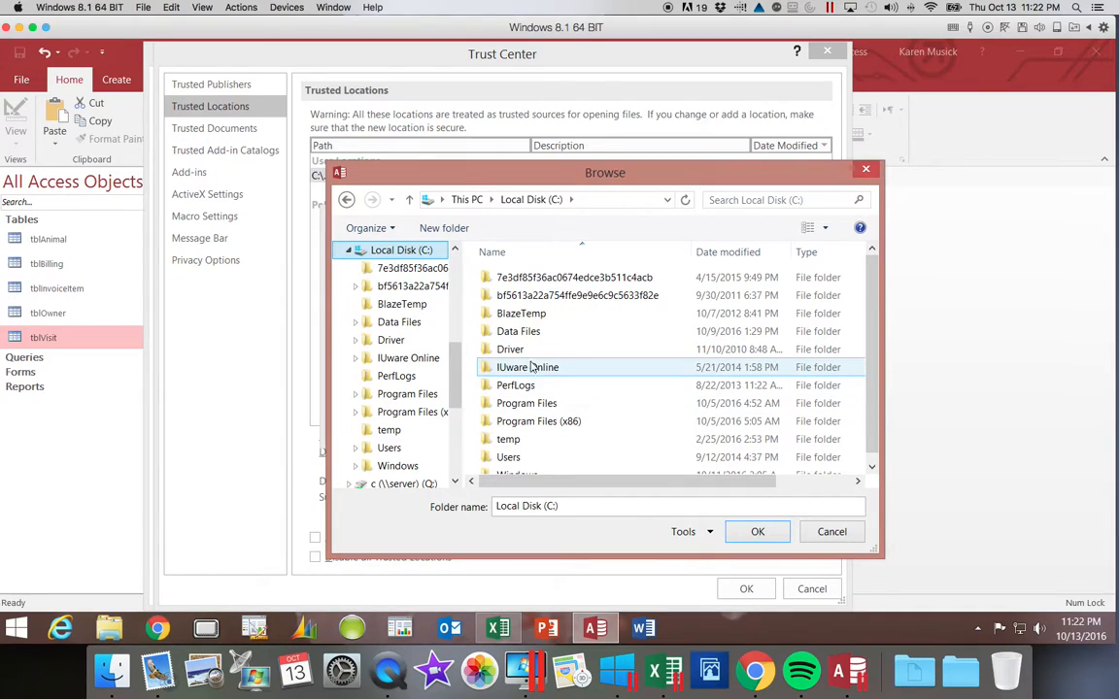
pyautogui.click(517, 331)
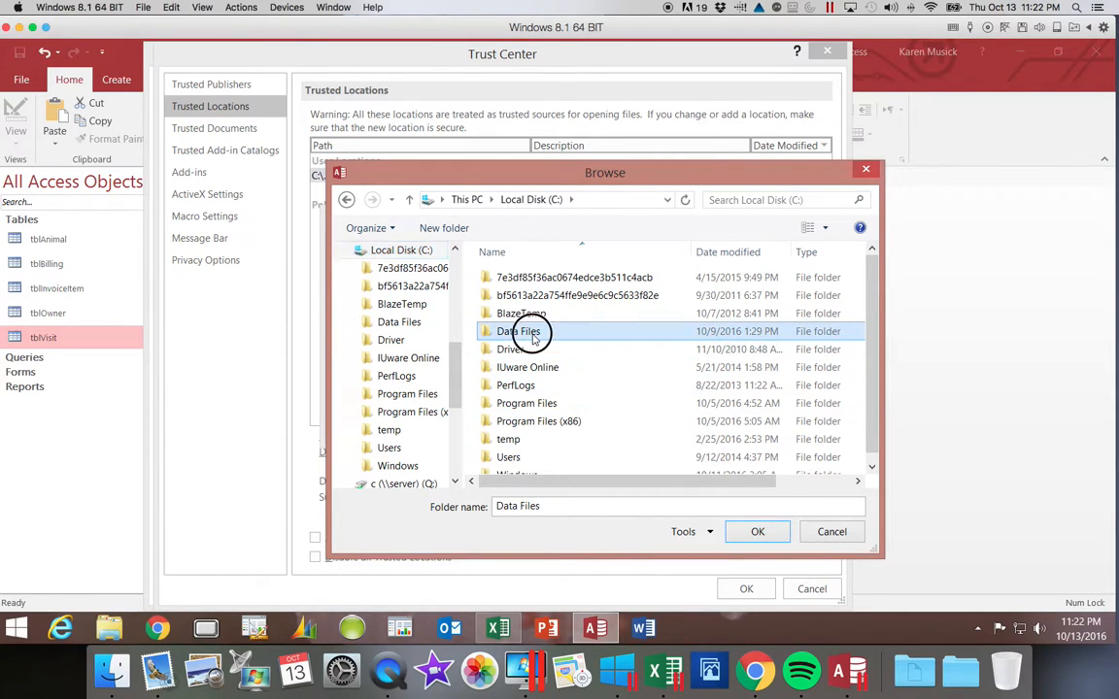
# Trust C:\Data Files\IUPUI Fall 2016 Spr 2017, including its subfolders
pyautogui.doubleClick(525, 331)
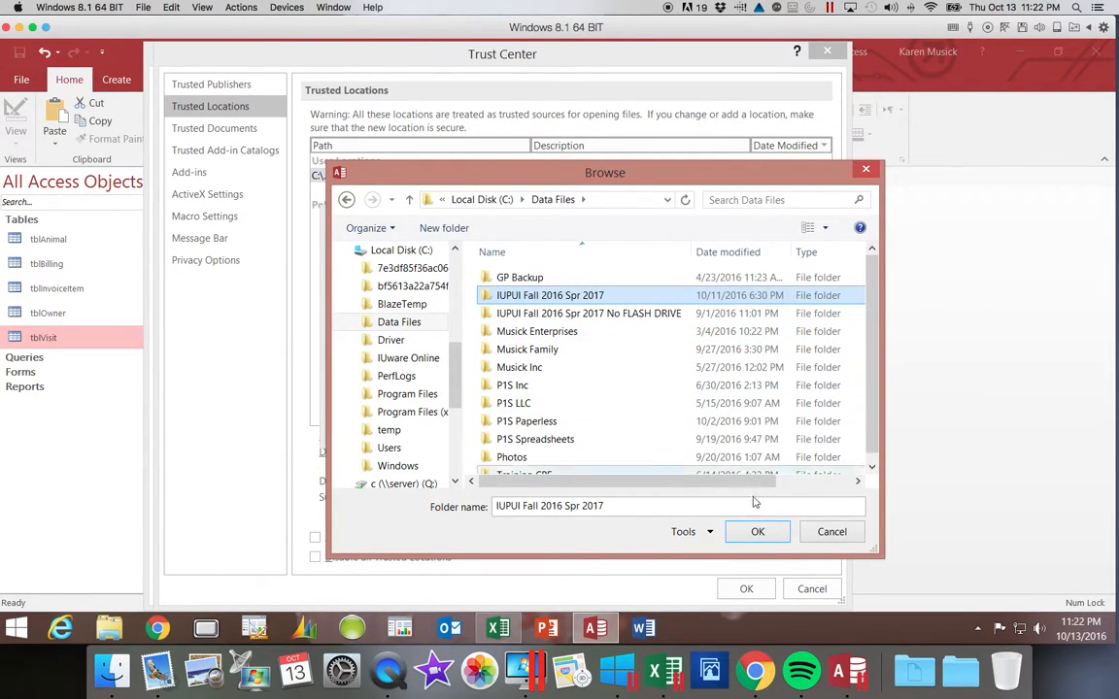
pyautogui.click(757, 531)
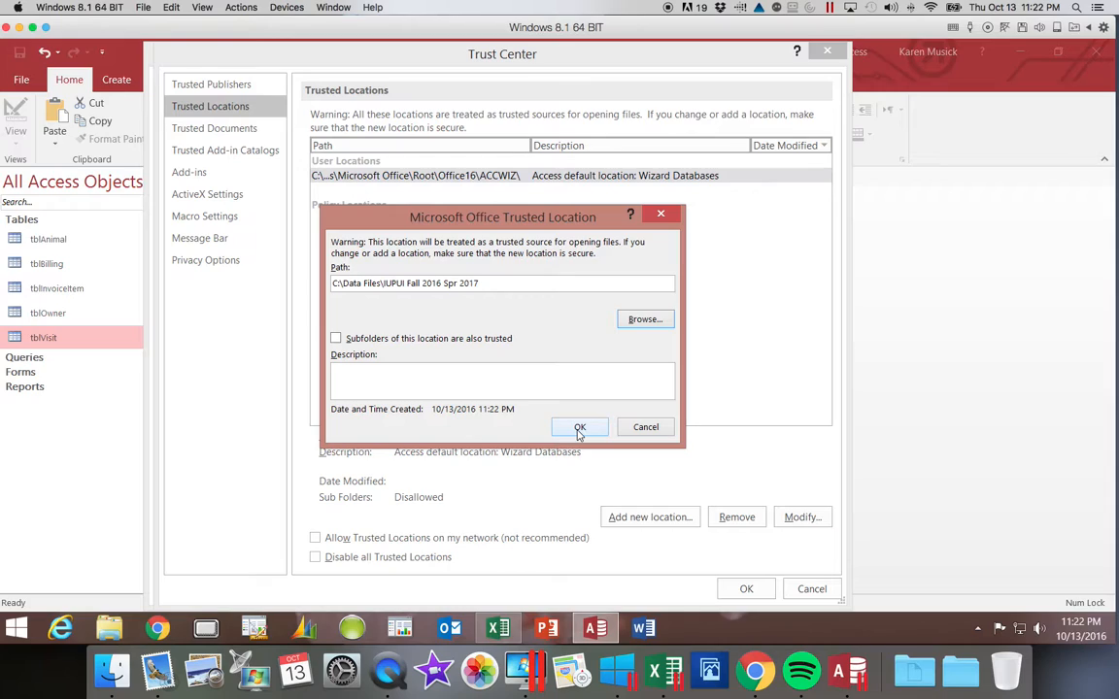
pyautogui.click(335, 338)
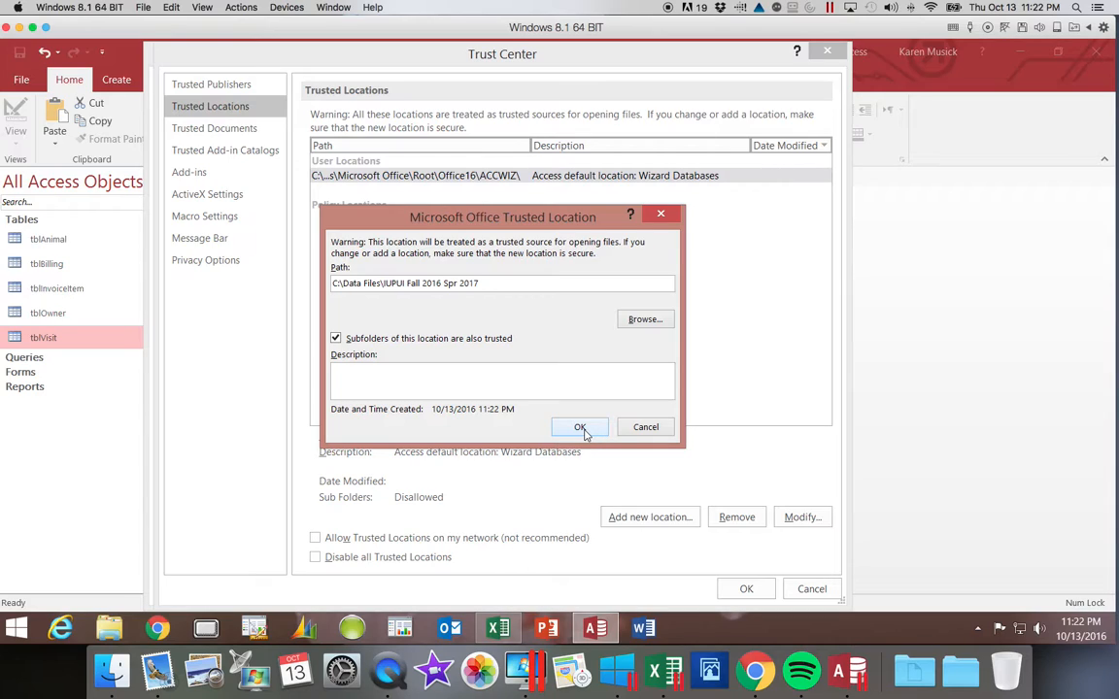
pyautogui.click(580, 428)
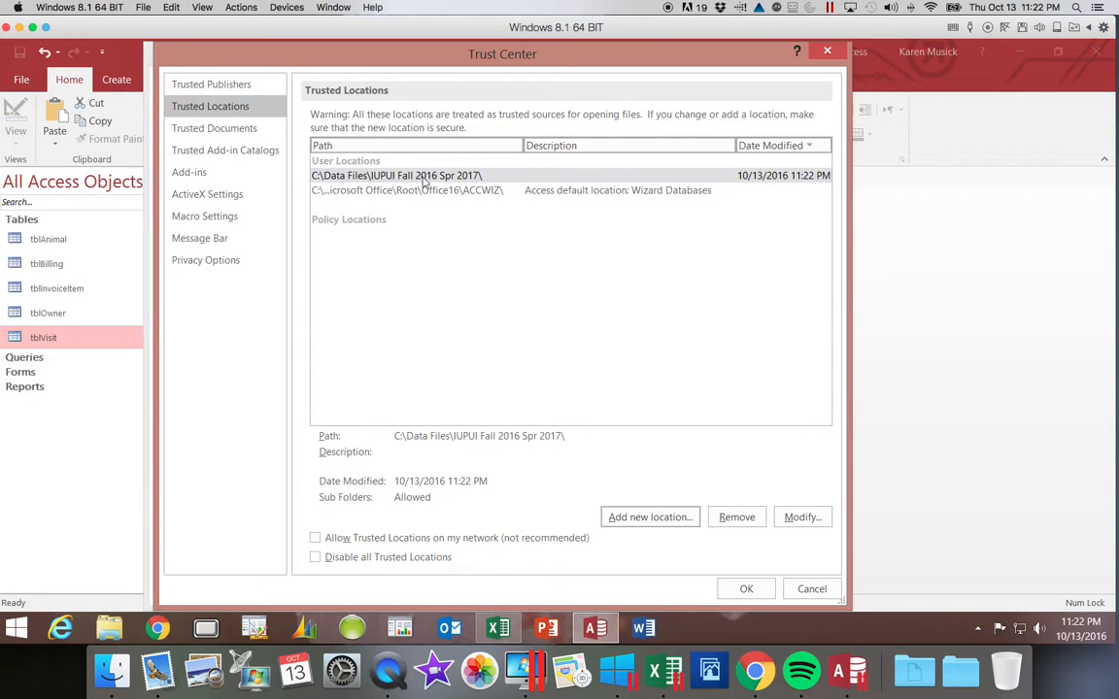
pyautogui.moveTo(763, 178)
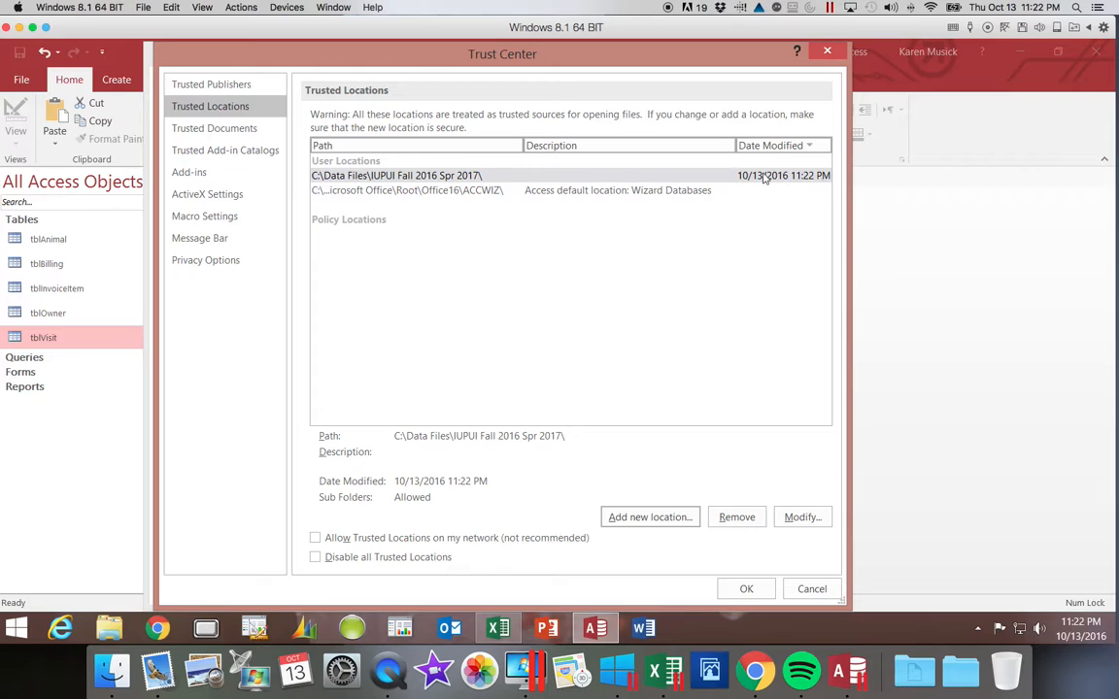
pyautogui.moveTo(806, 185)
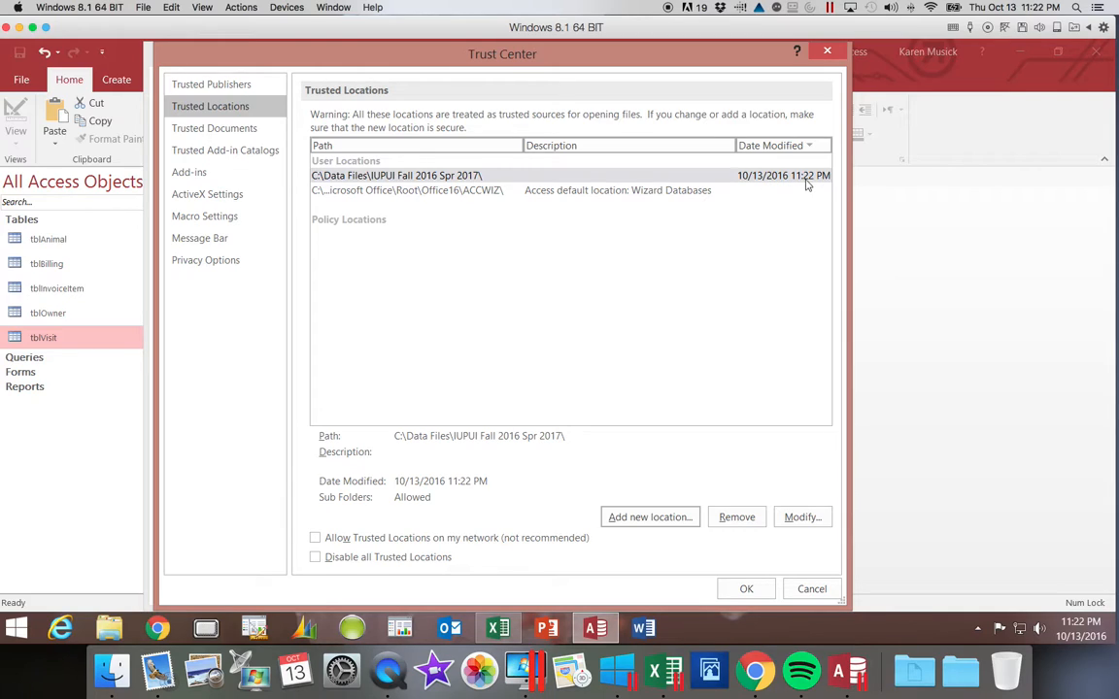
pyautogui.moveTo(694, 497)
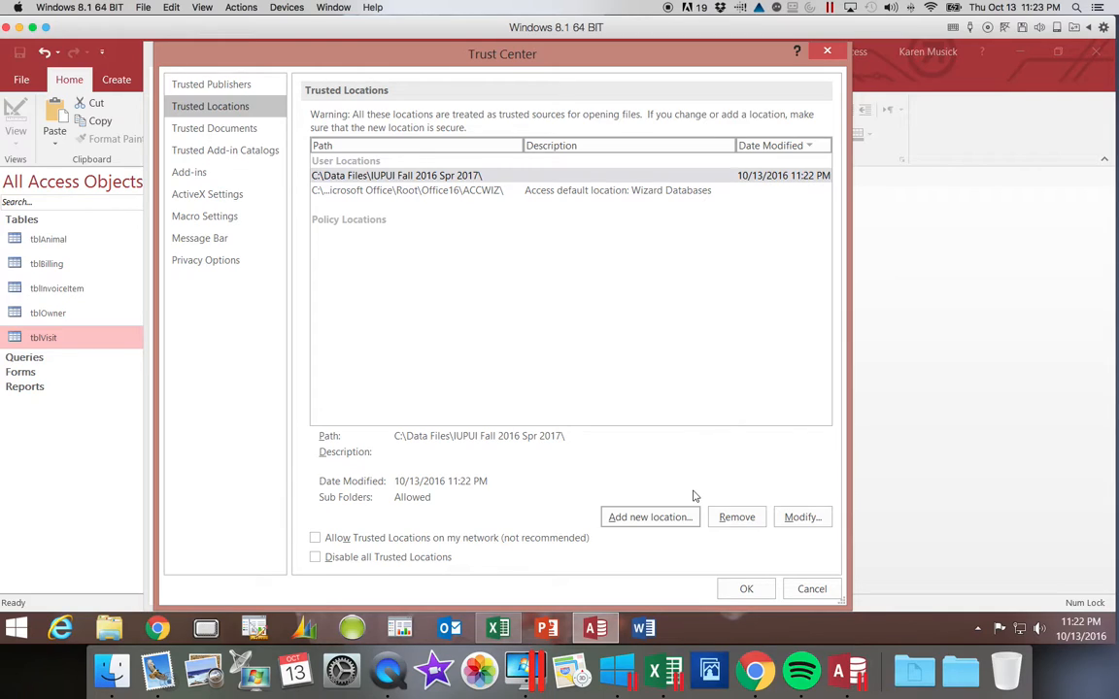
pyautogui.moveTo(656, 506)
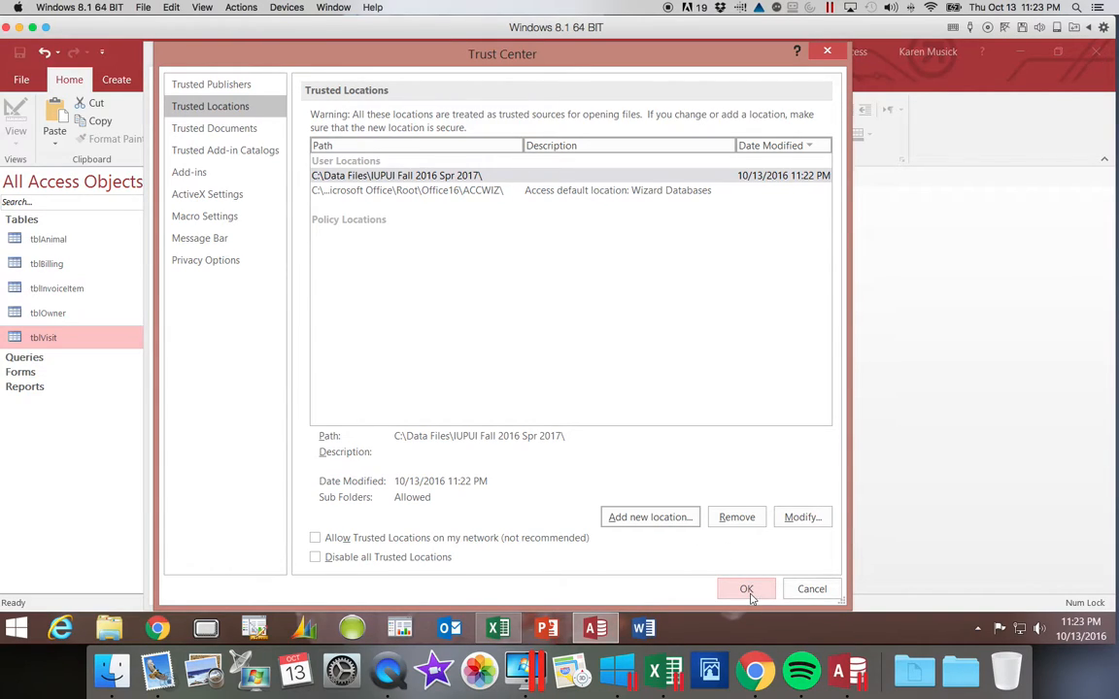
# Confirm the Trust Center and Access Options dialogs, keeping the new trusted location
pyautogui.click(746, 588)
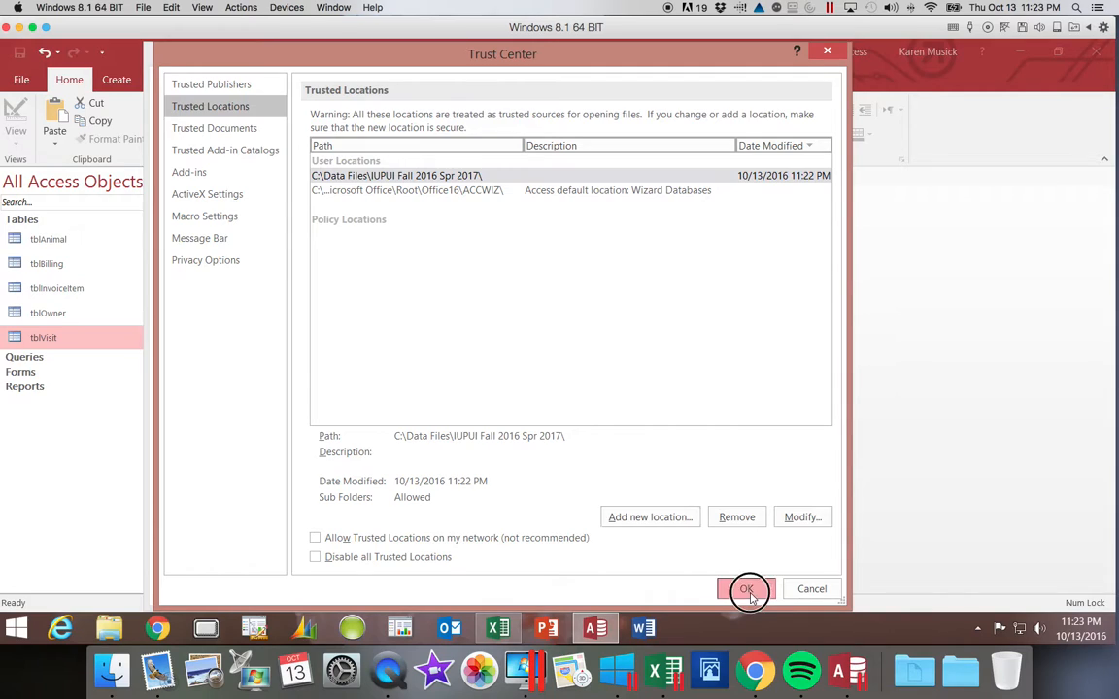
pyautogui.click(748, 589)
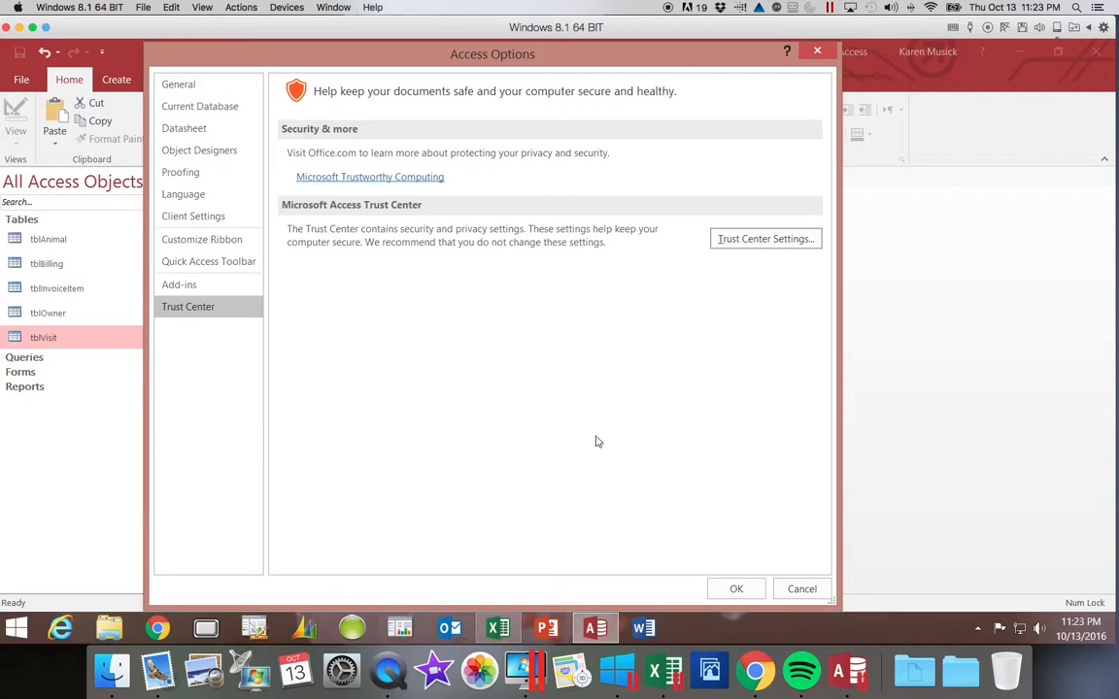
pyautogui.moveTo(761, 503)
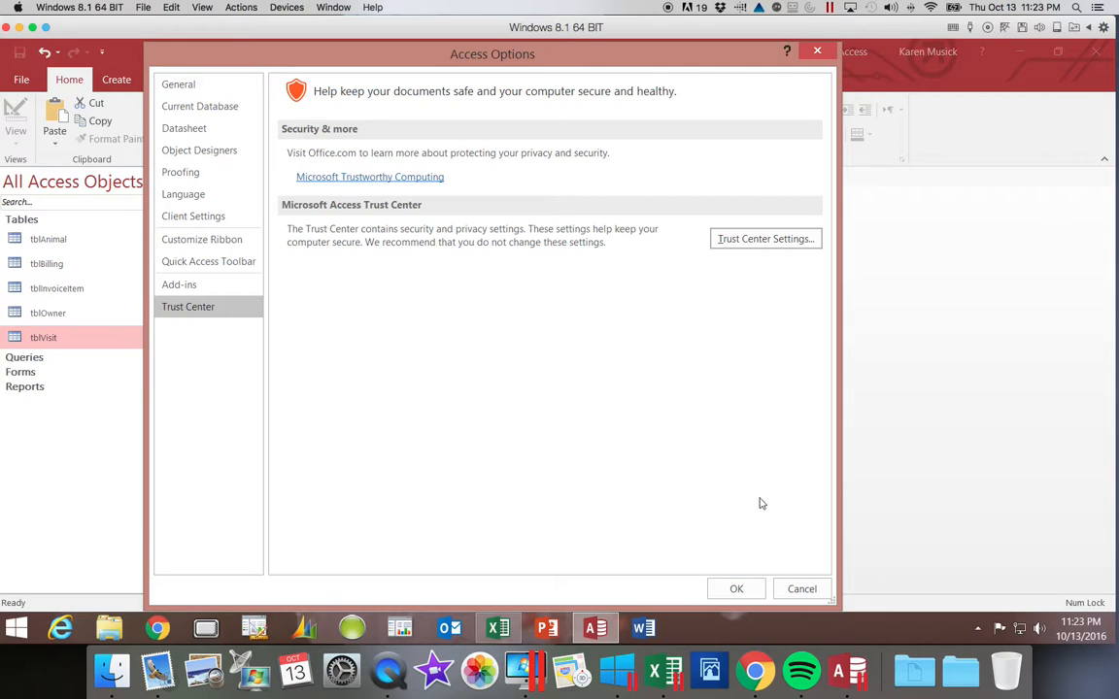
pyautogui.moveTo(773, 588)
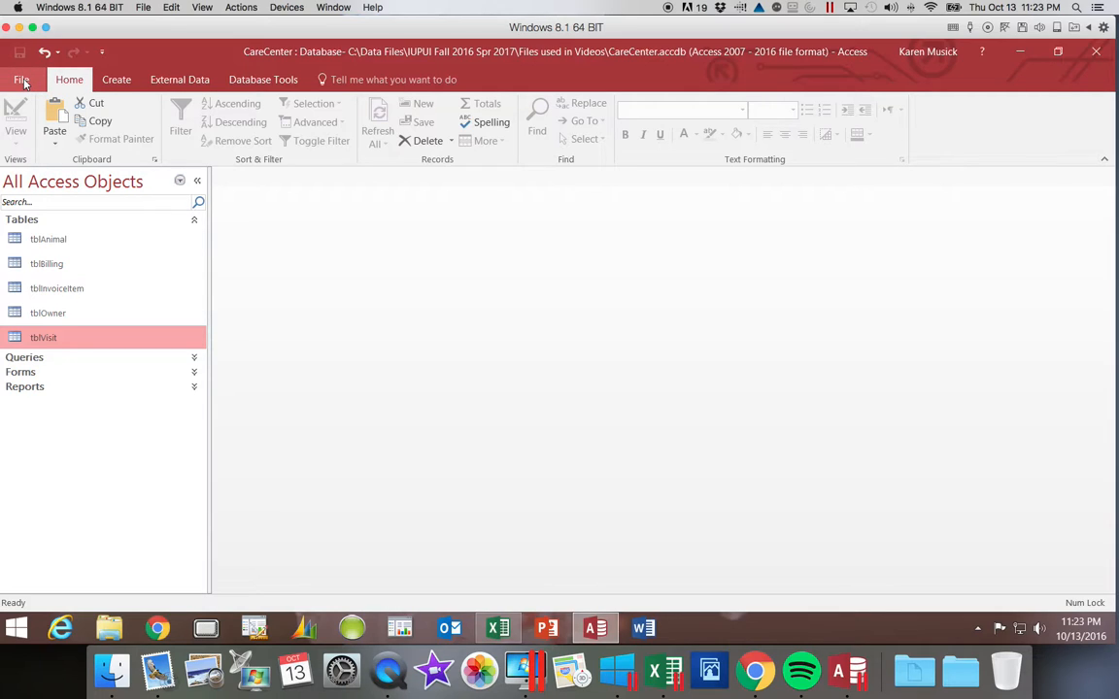
# Compact and repair the CareCenter database from the File menu
pyautogui.click(22, 80)
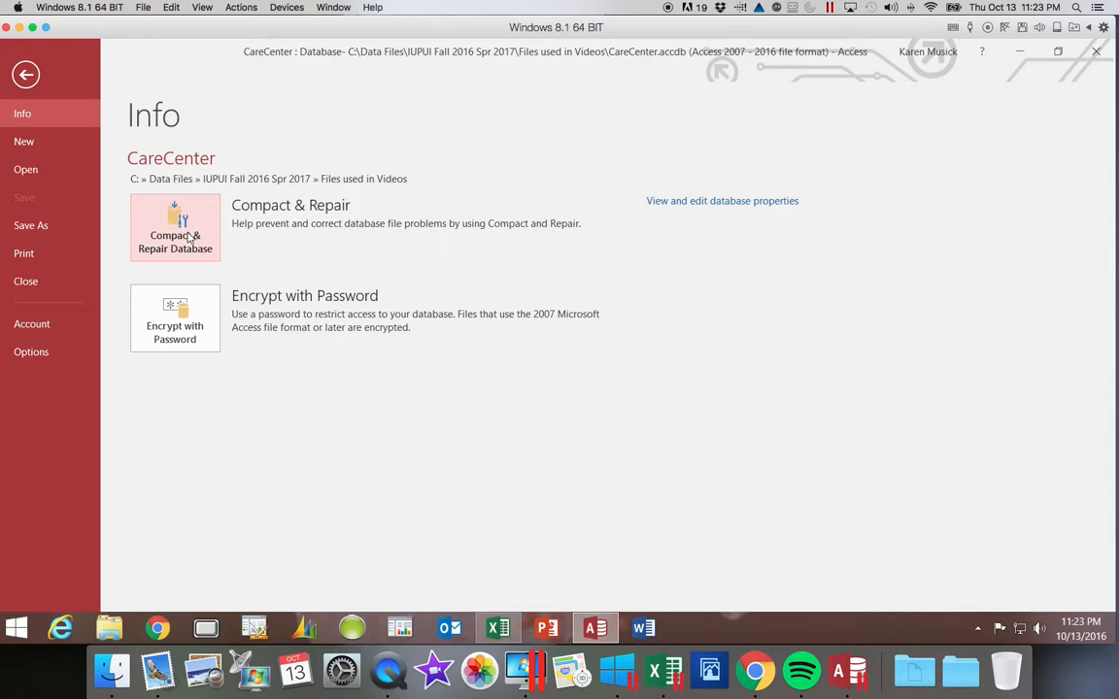
pyautogui.click(26, 75)
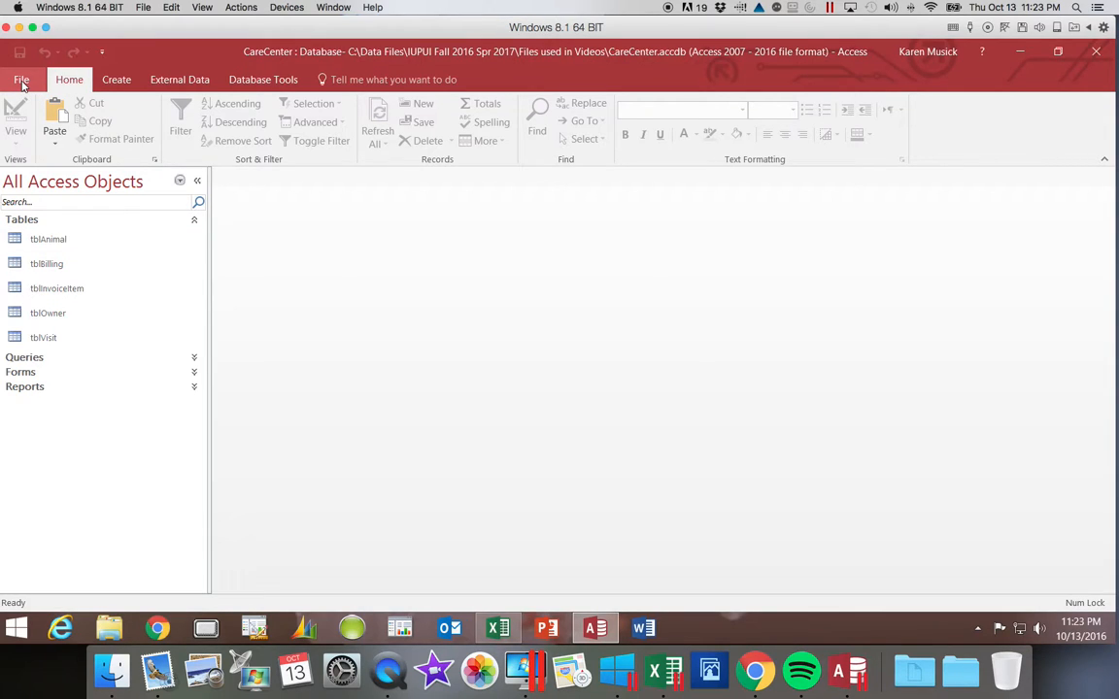
# Choose Back Up Database under Save As, proposing CareCenter_2016-10-13.accdb
pyautogui.click(21, 80)
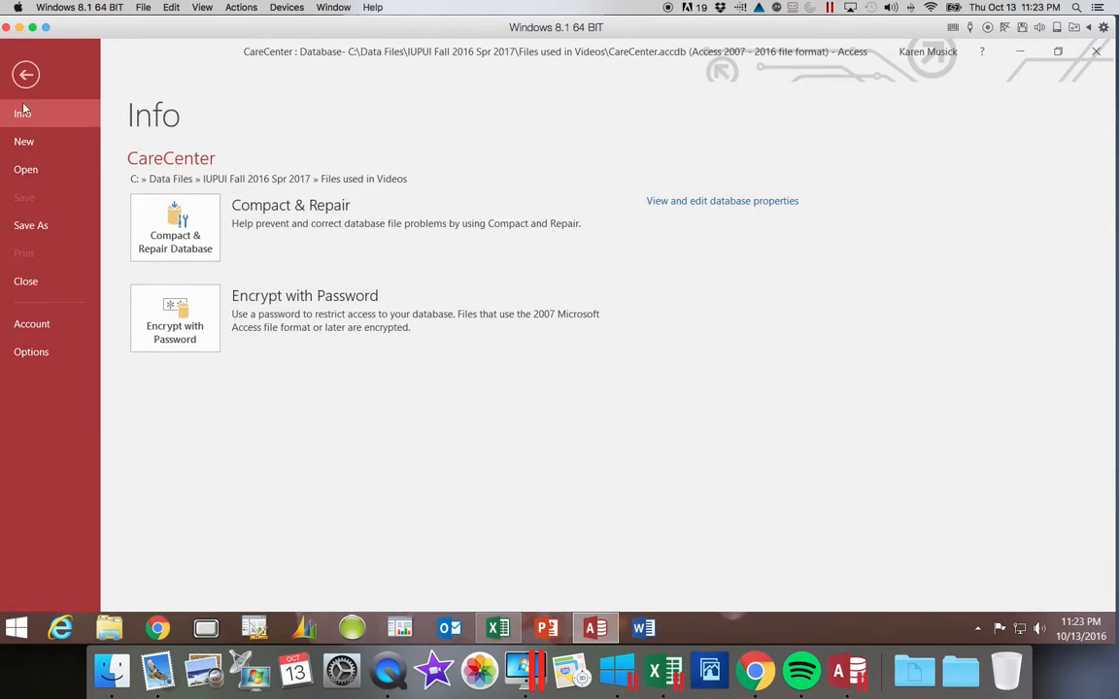
pyautogui.moveTo(52, 220)
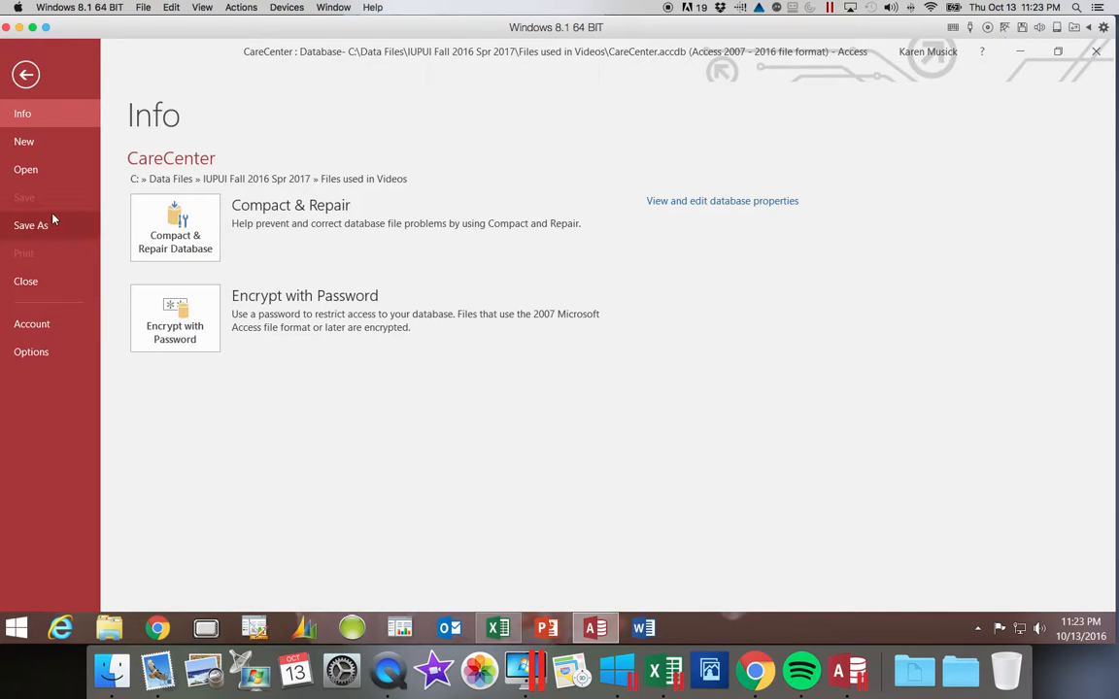
pyautogui.click(31, 225)
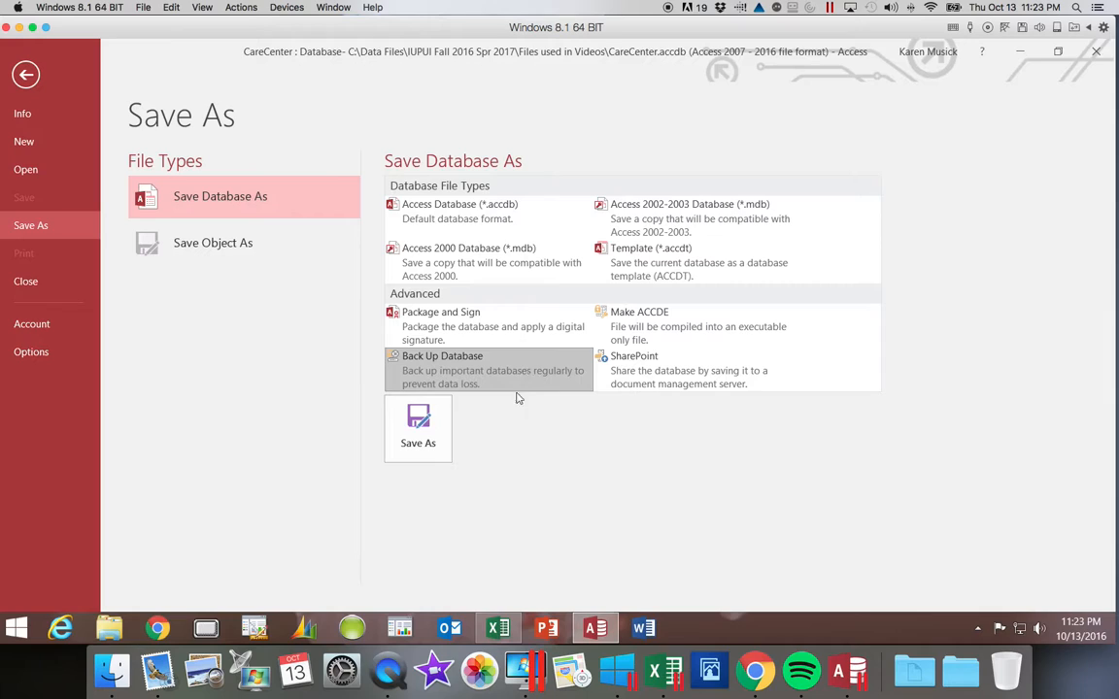
pyautogui.click(418, 428)
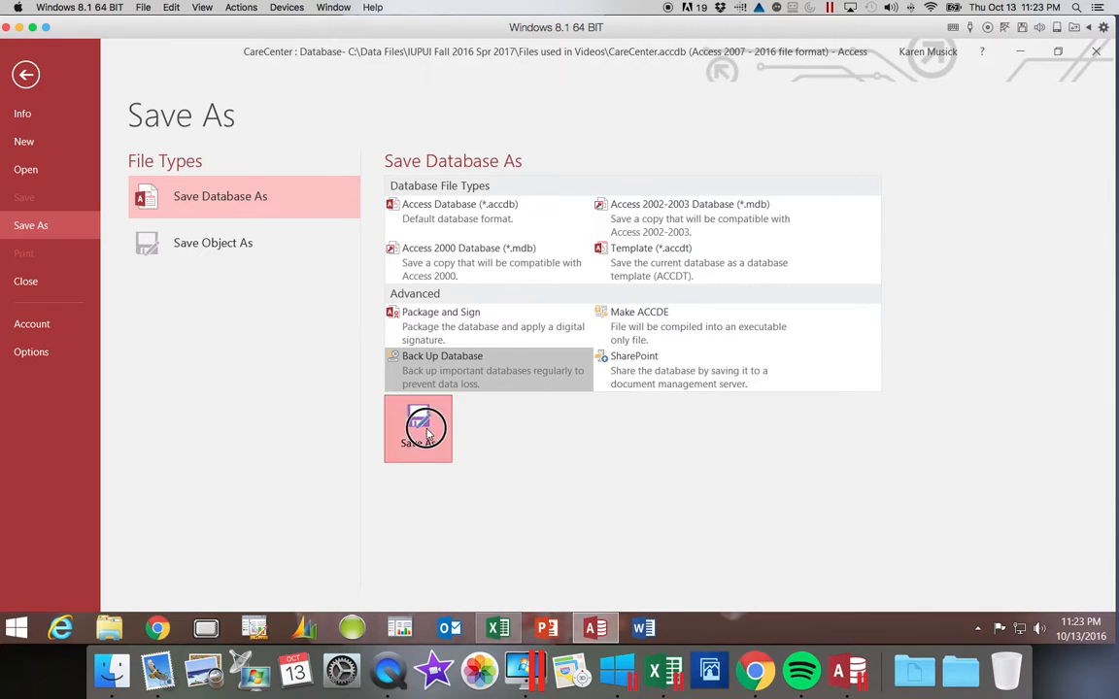
pyautogui.click(417, 429)
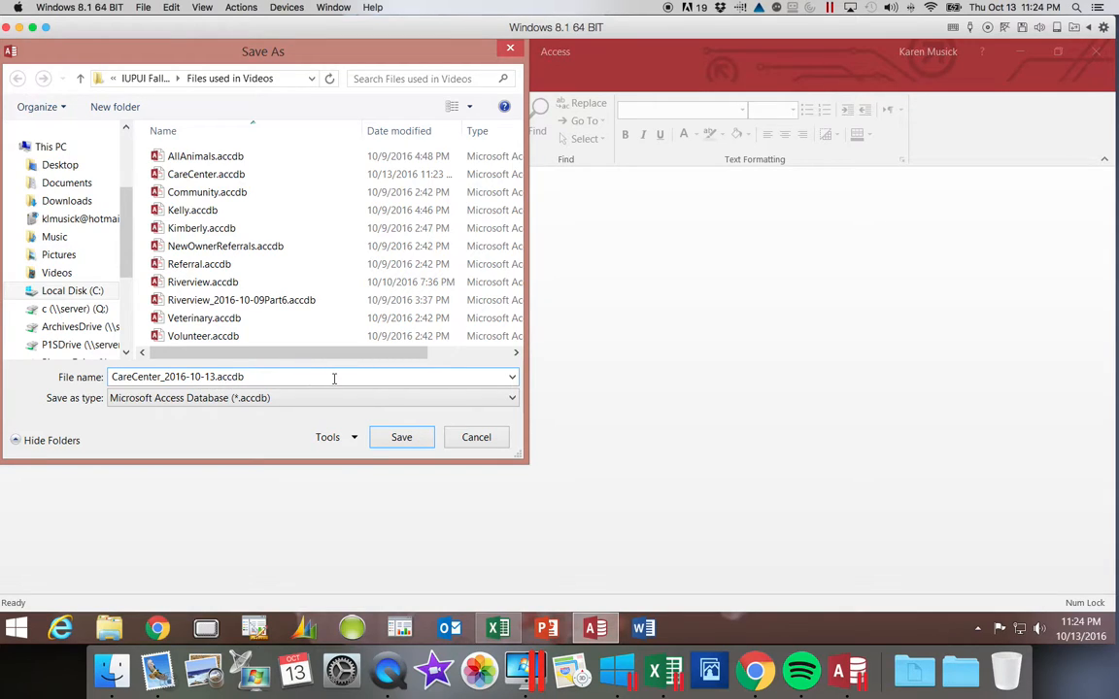
# Append 'Part1' to the backup file name and save the copy
pyautogui.write('Part16')
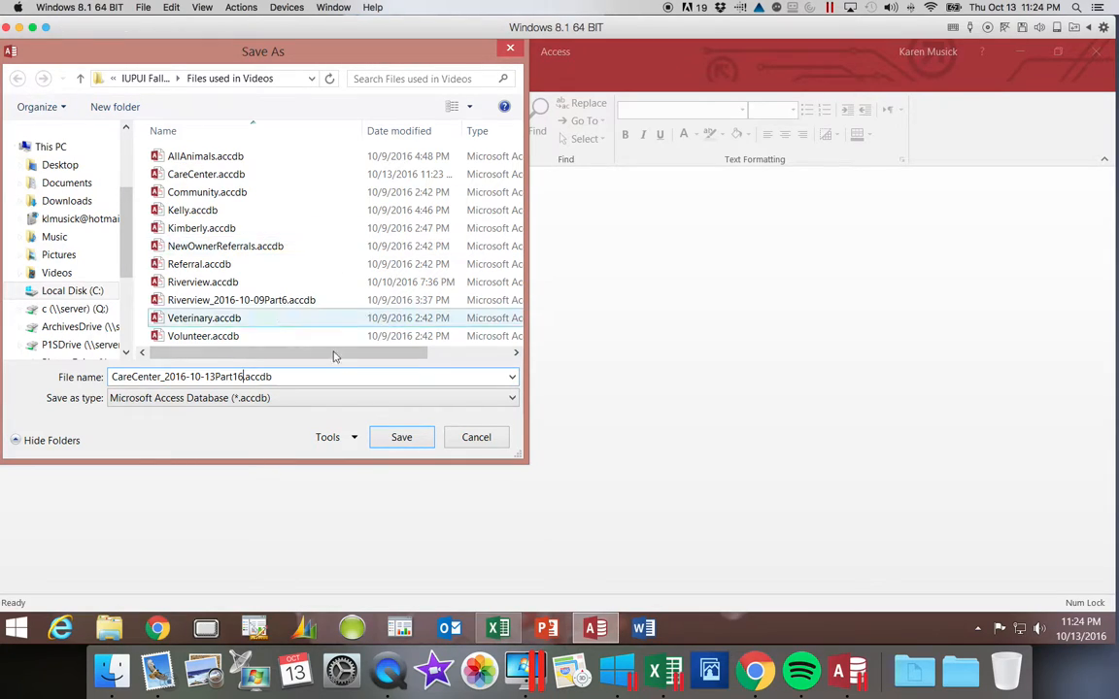
pyautogui.click(401, 437)
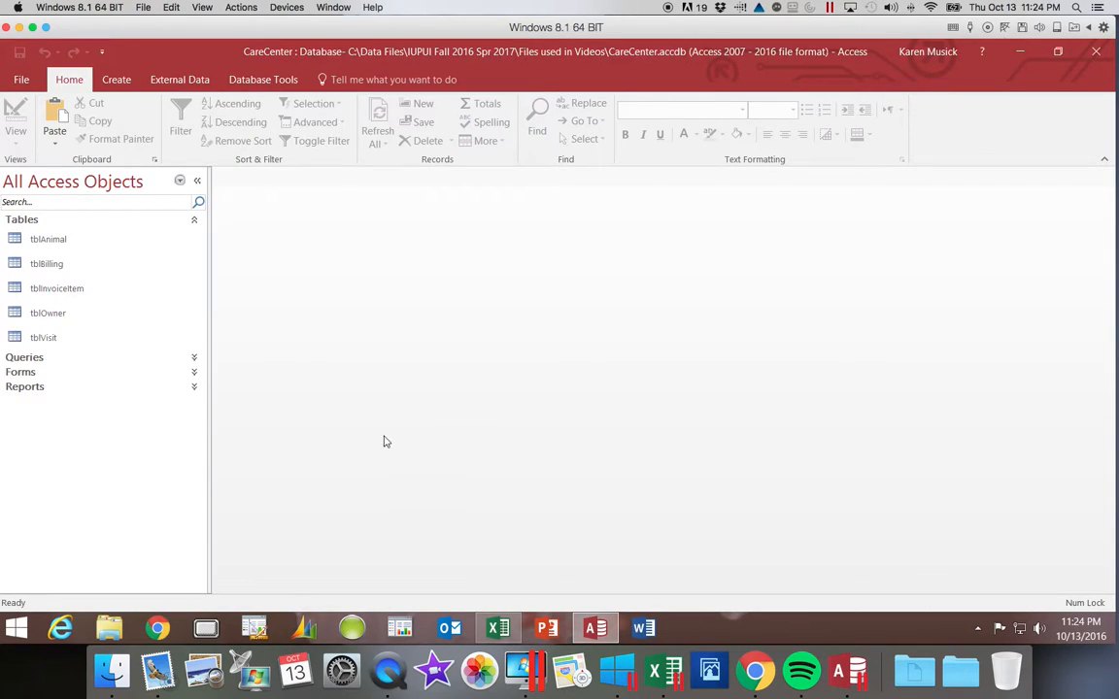
pyautogui.moveTo(340, 338)
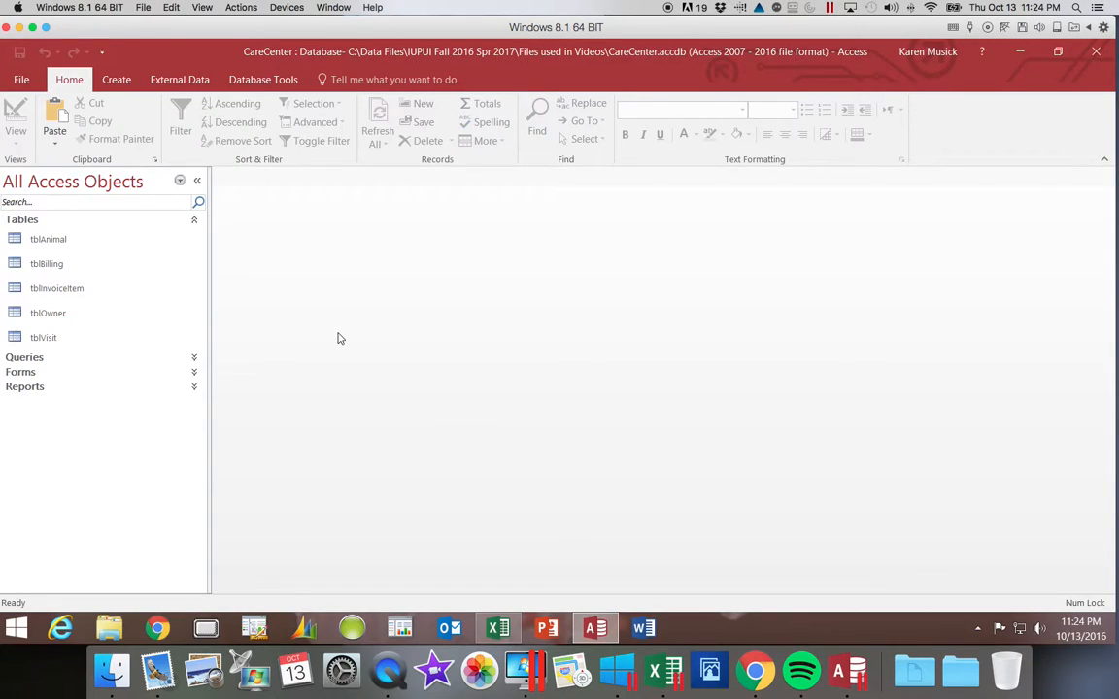